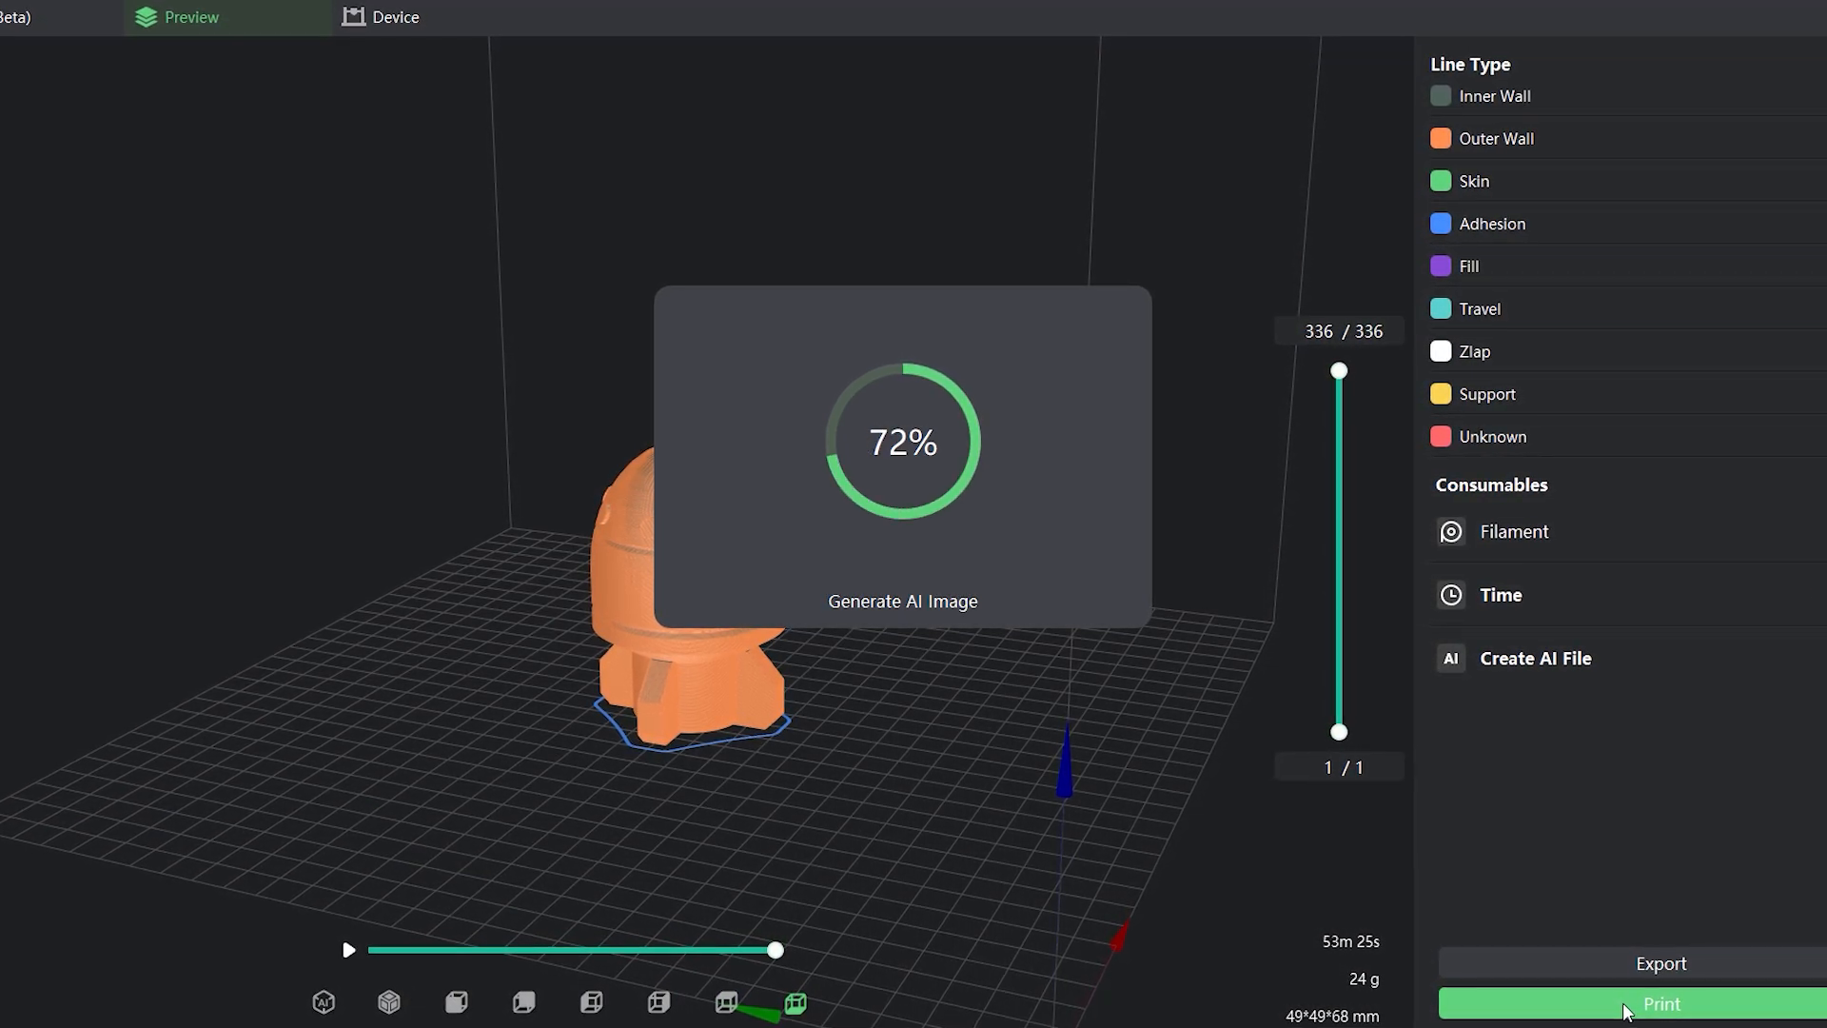
# - Send the sliced model to print and choose the AnkerMake M5 as the target printer
pyautogui.click(1642, 1003)
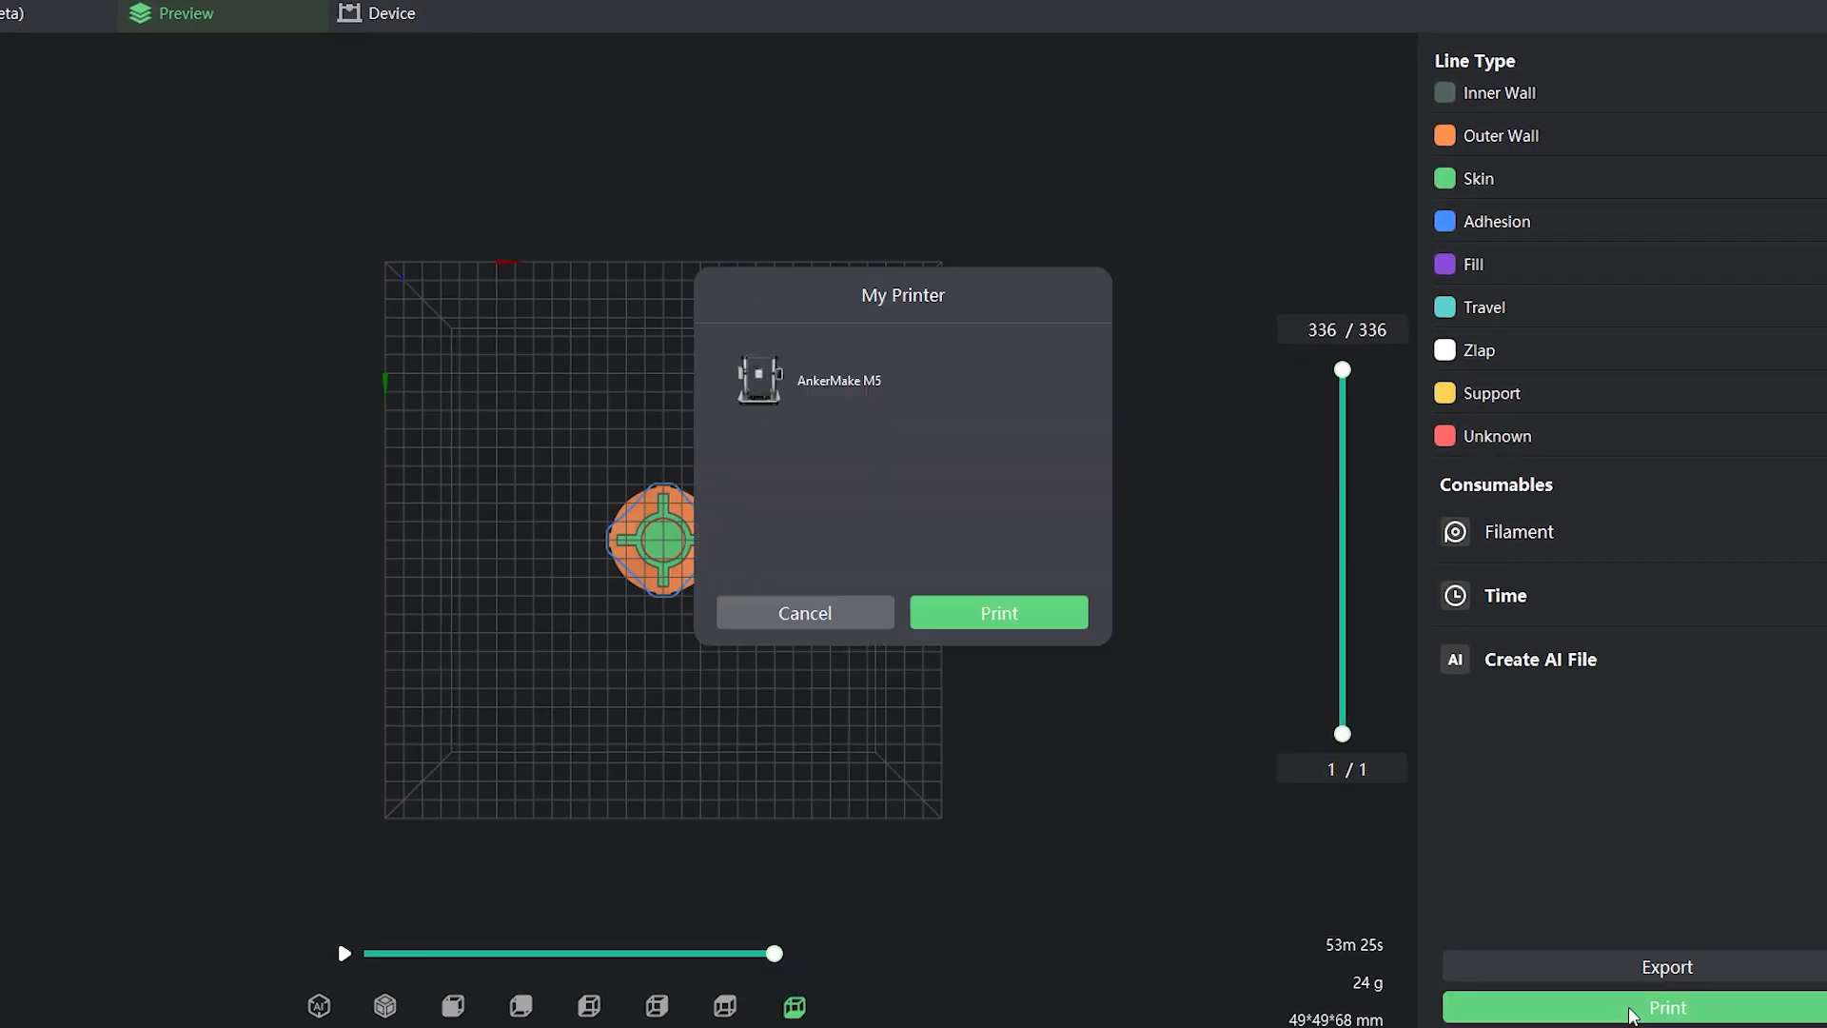
pyautogui.click(996, 612)
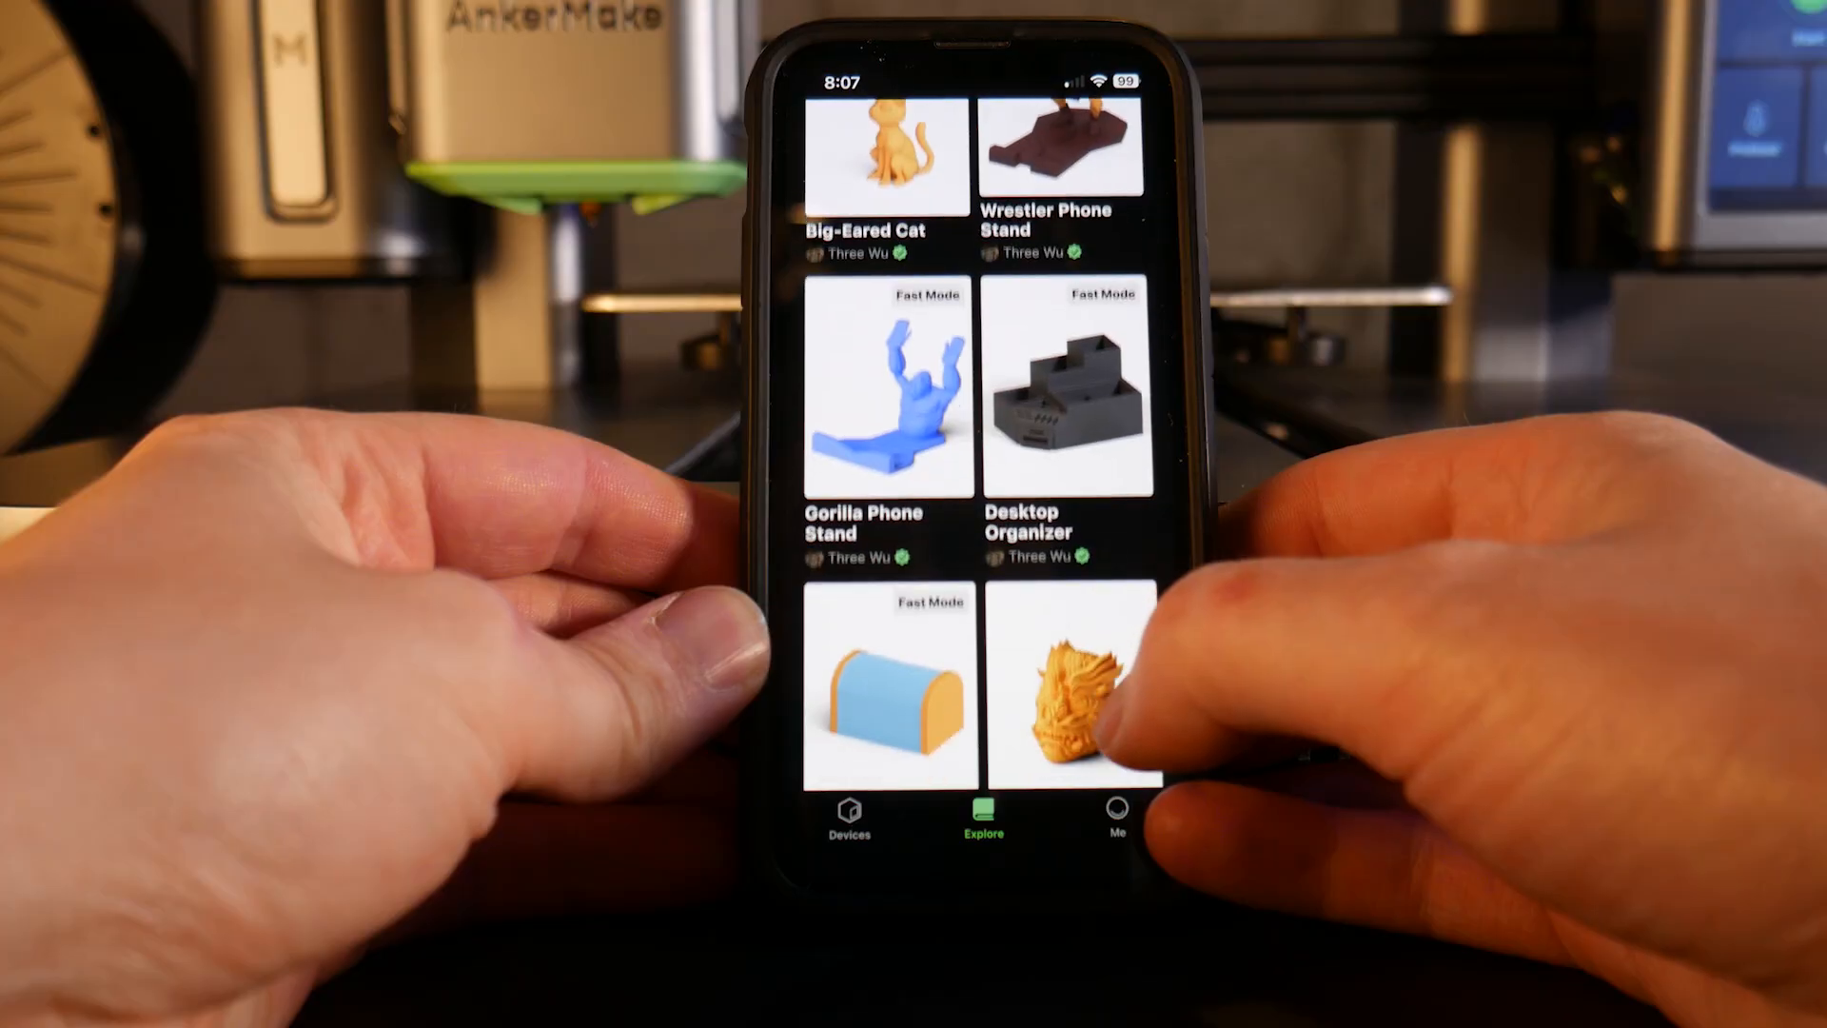
# - Open the Big-Eared Cat model from Explore and review its license terms
pyautogui.scroll(-3)
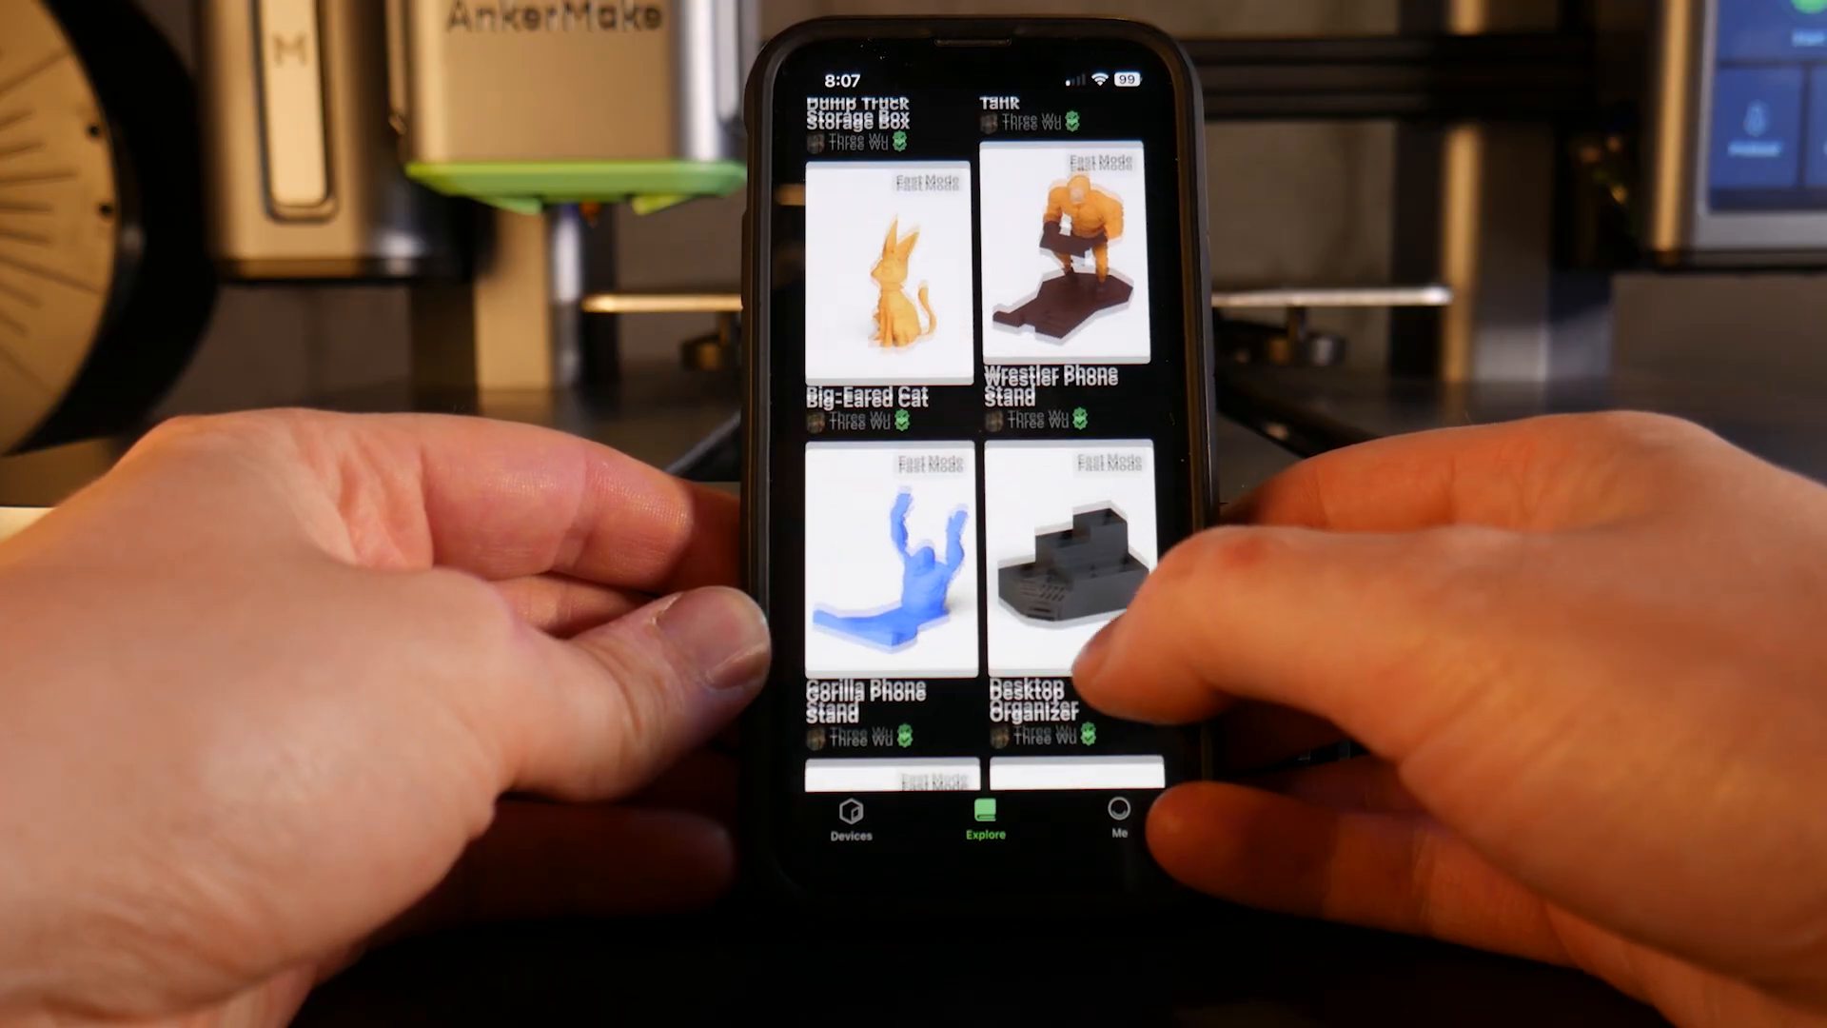
pyautogui.click(892, 268)
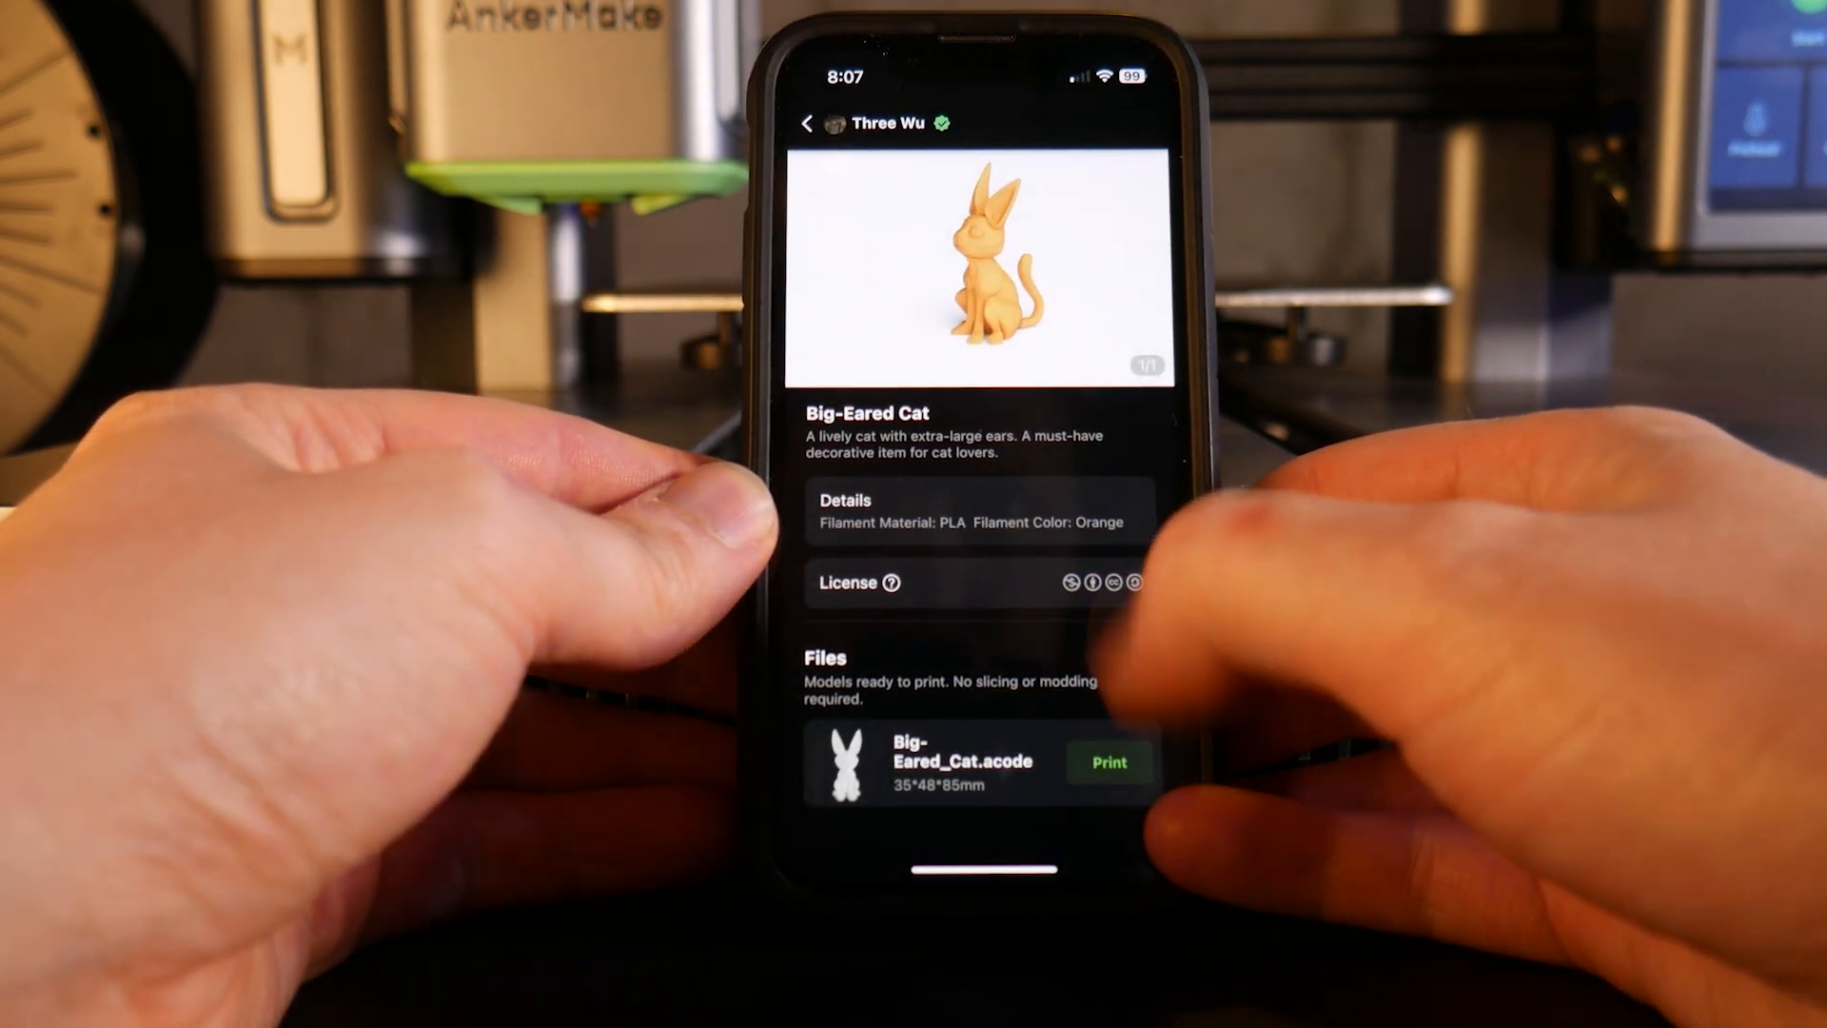
pyautogui.click(891, 583)
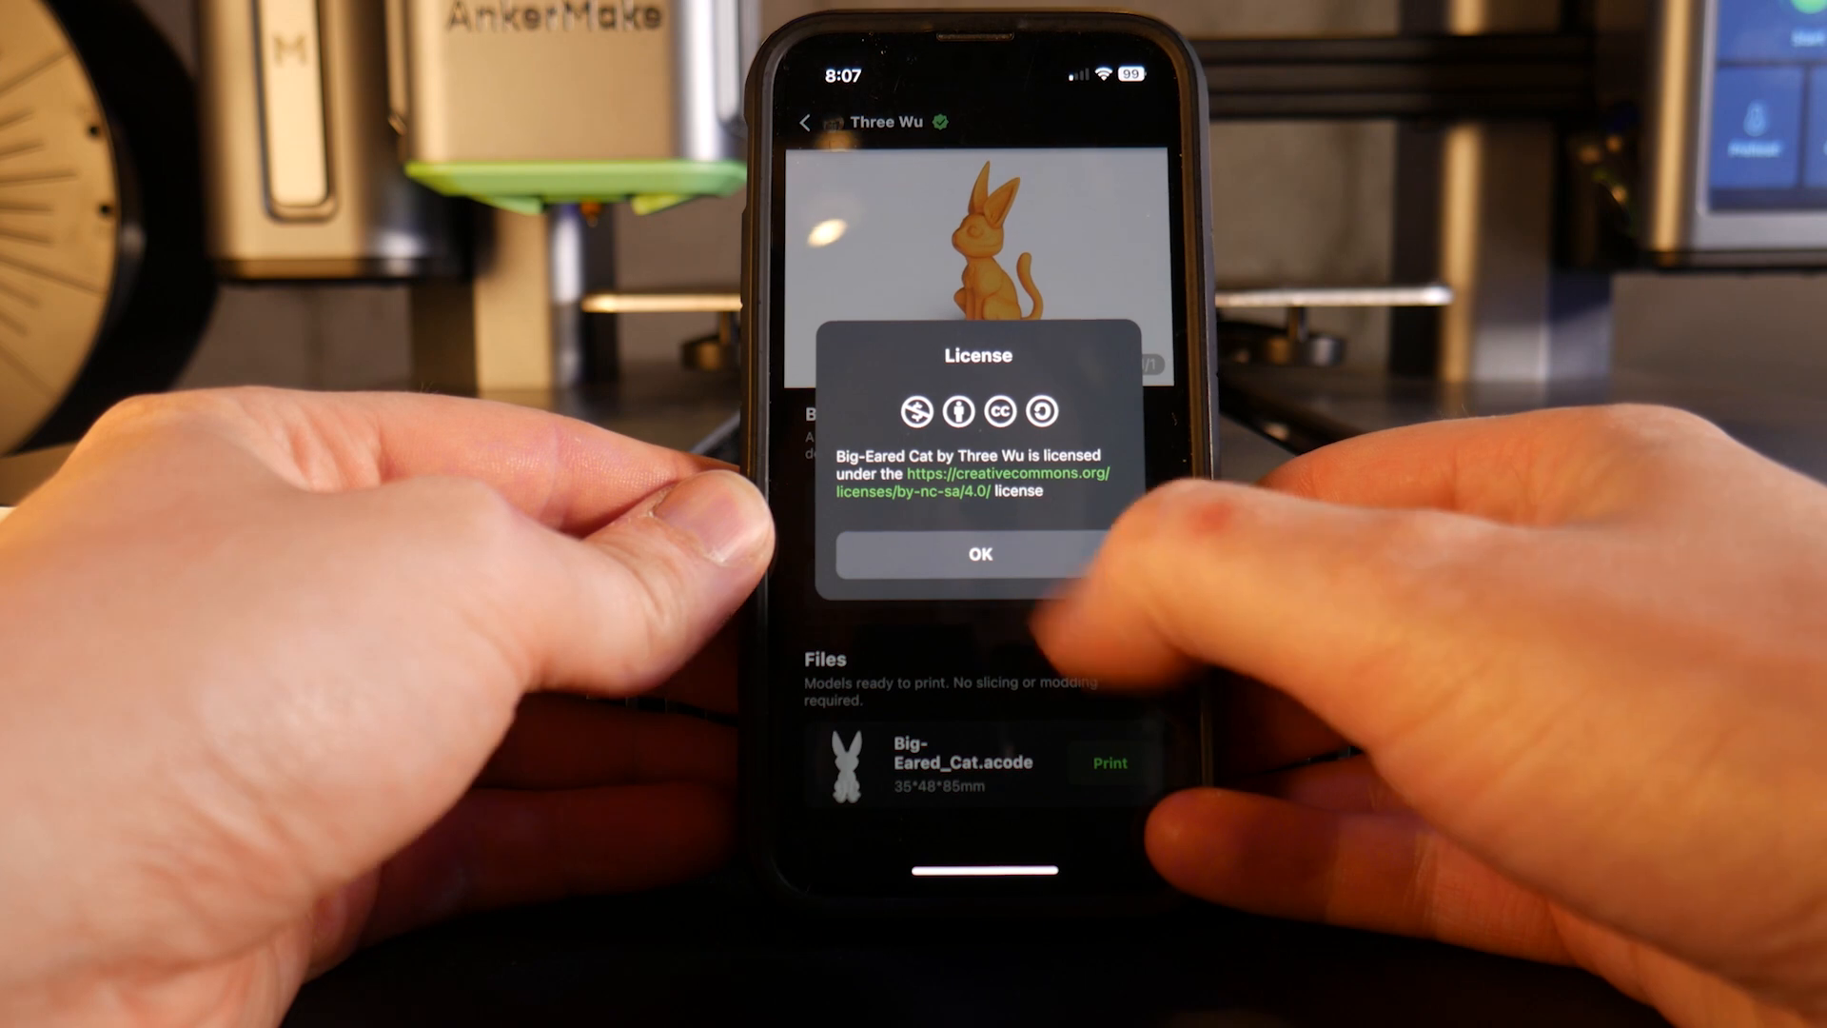
pyautogui.click(979, 553)
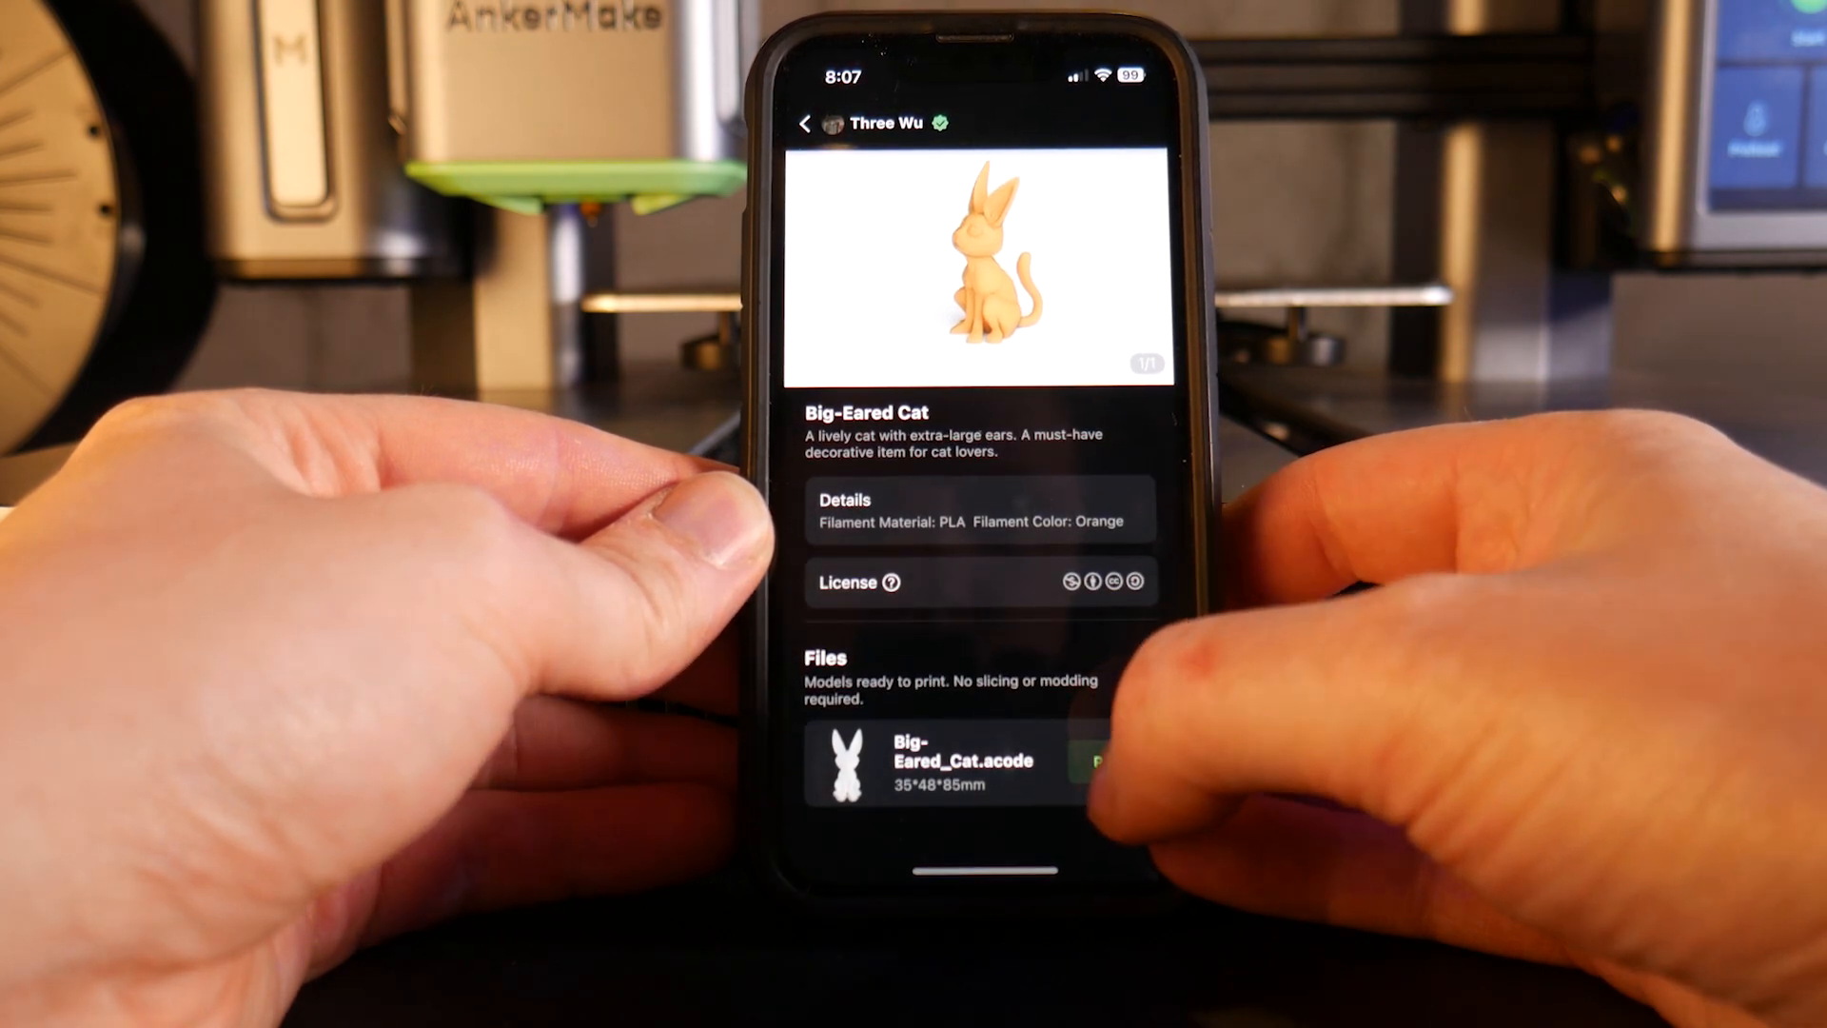
# - Print Big-Eared_Cat.acode, confirming the PEI build plate is clean
pyautogui.click(979, 764)
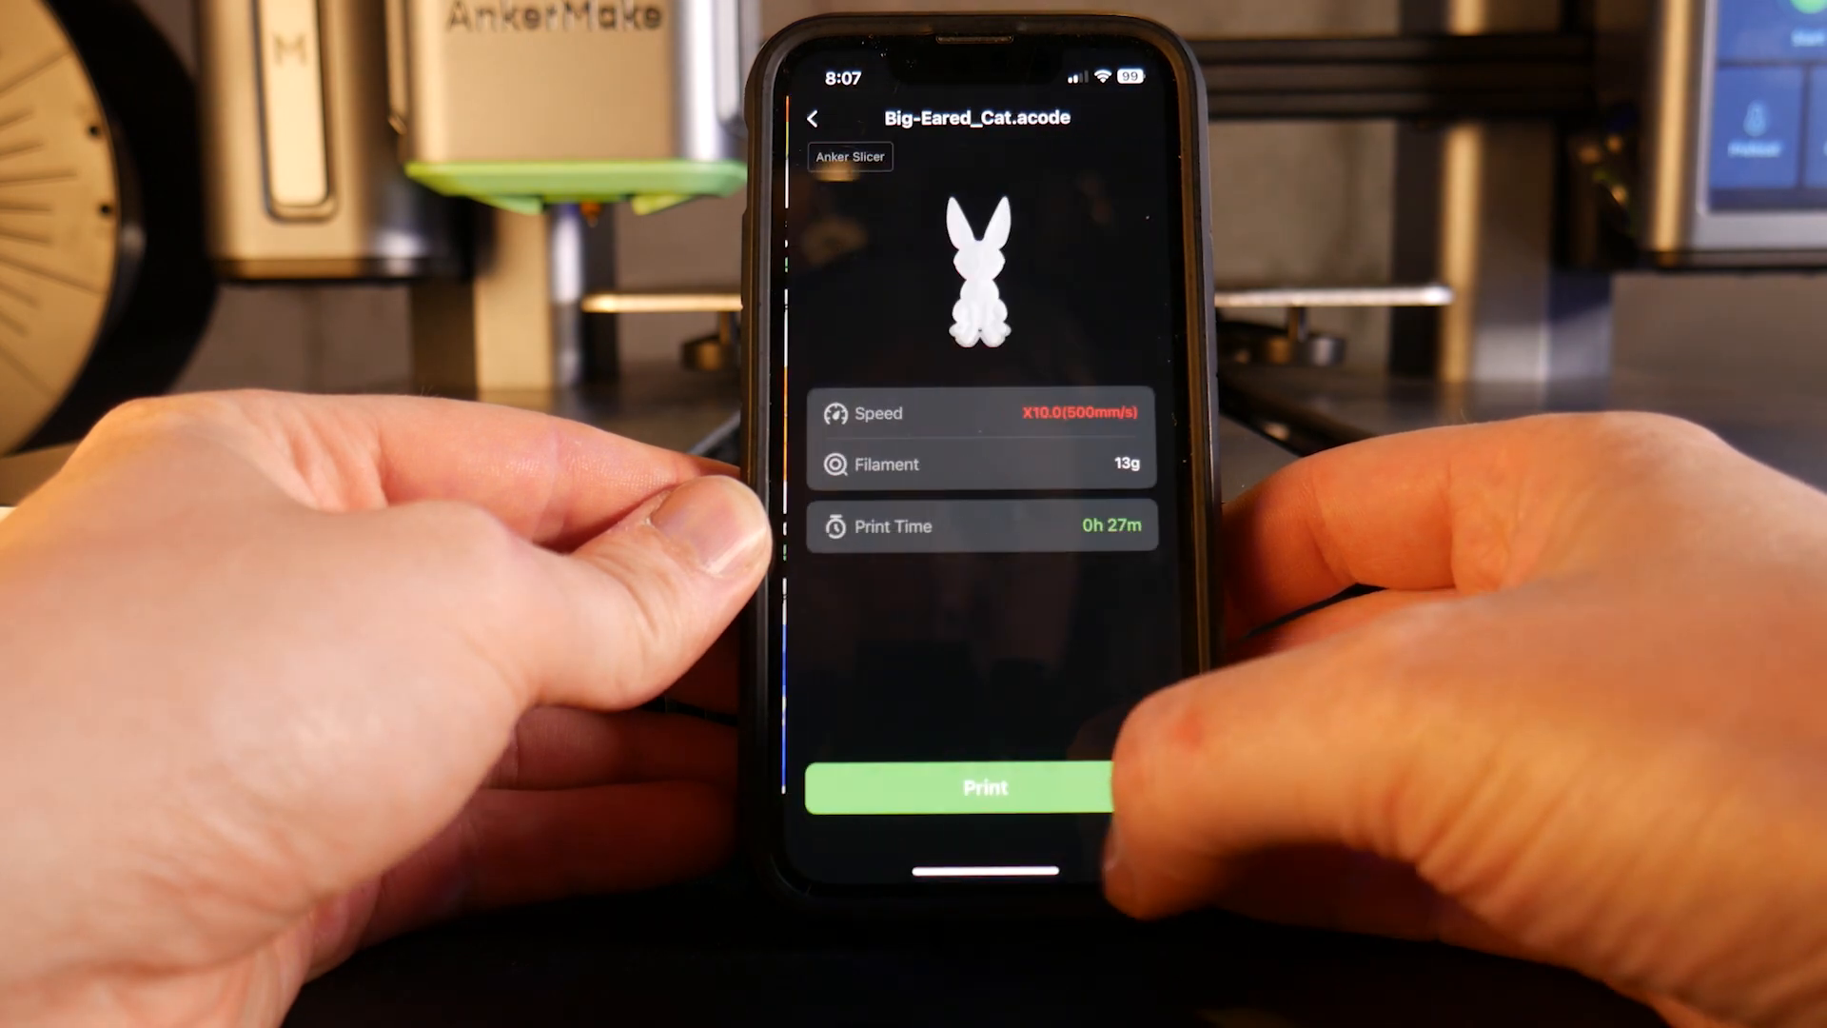
pyautogui.click(983, 787)
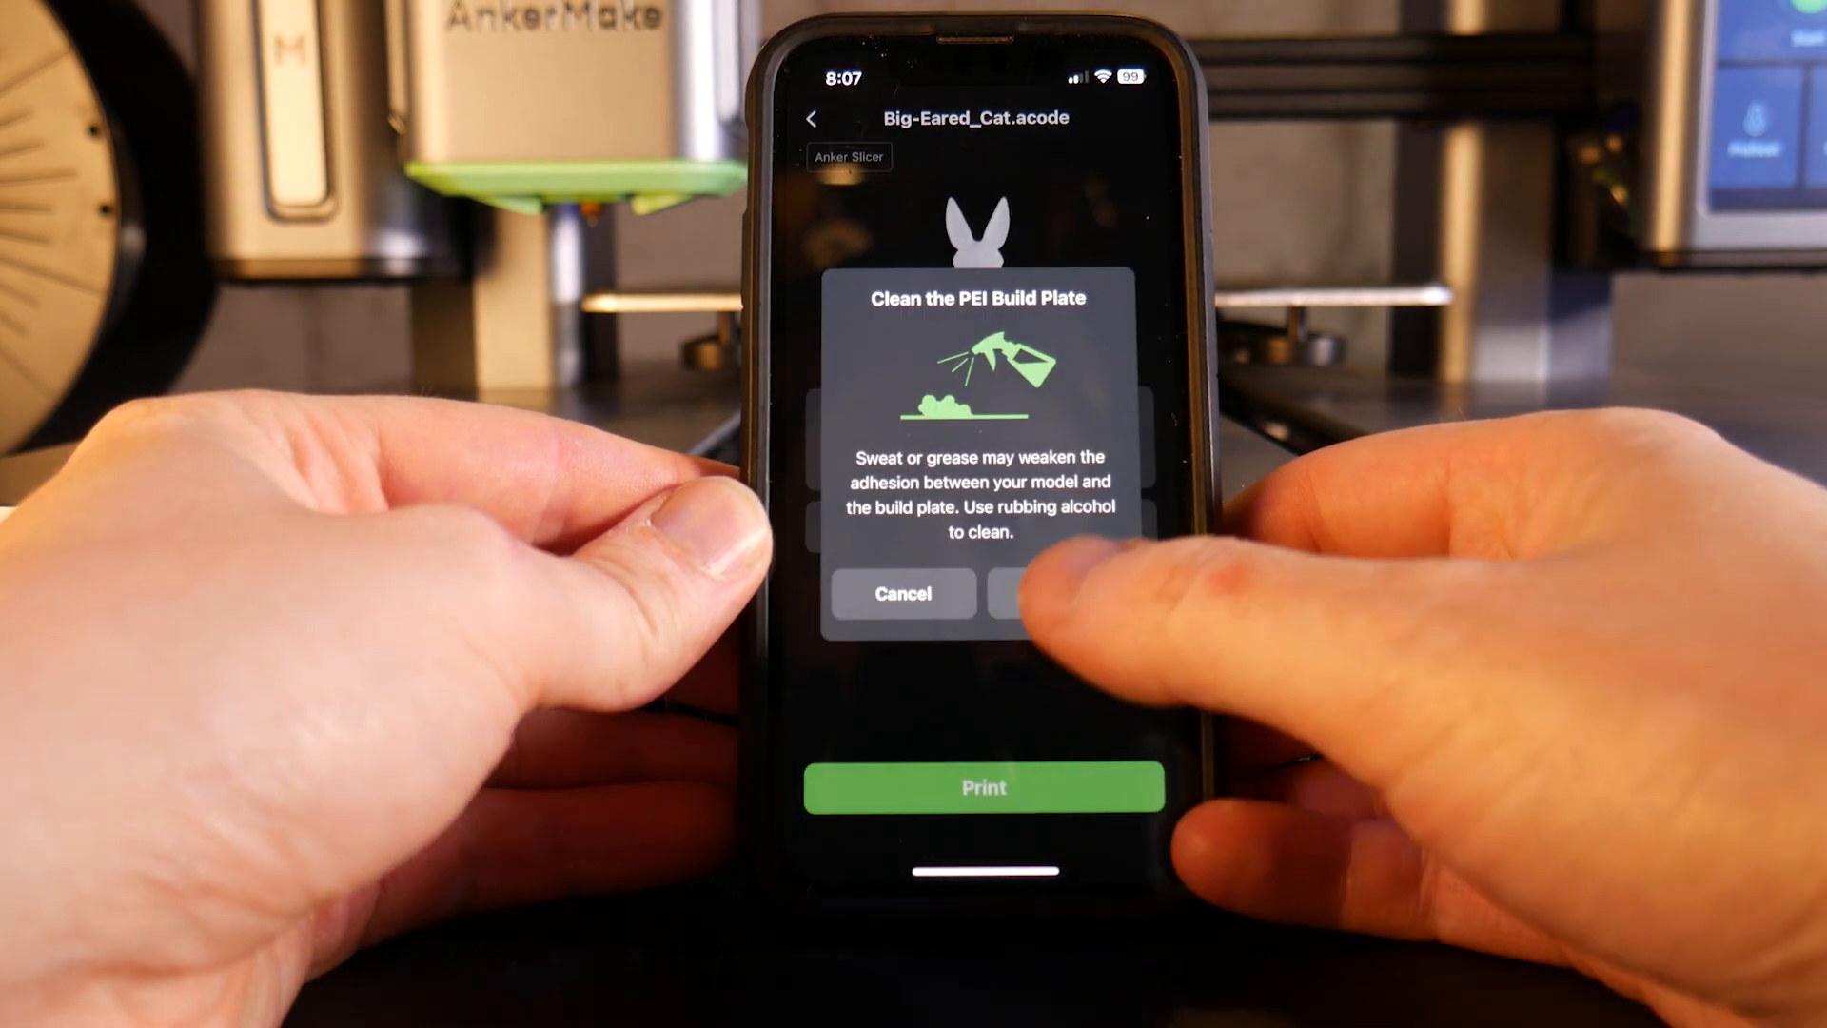
pyautogui.click(1060, 593)
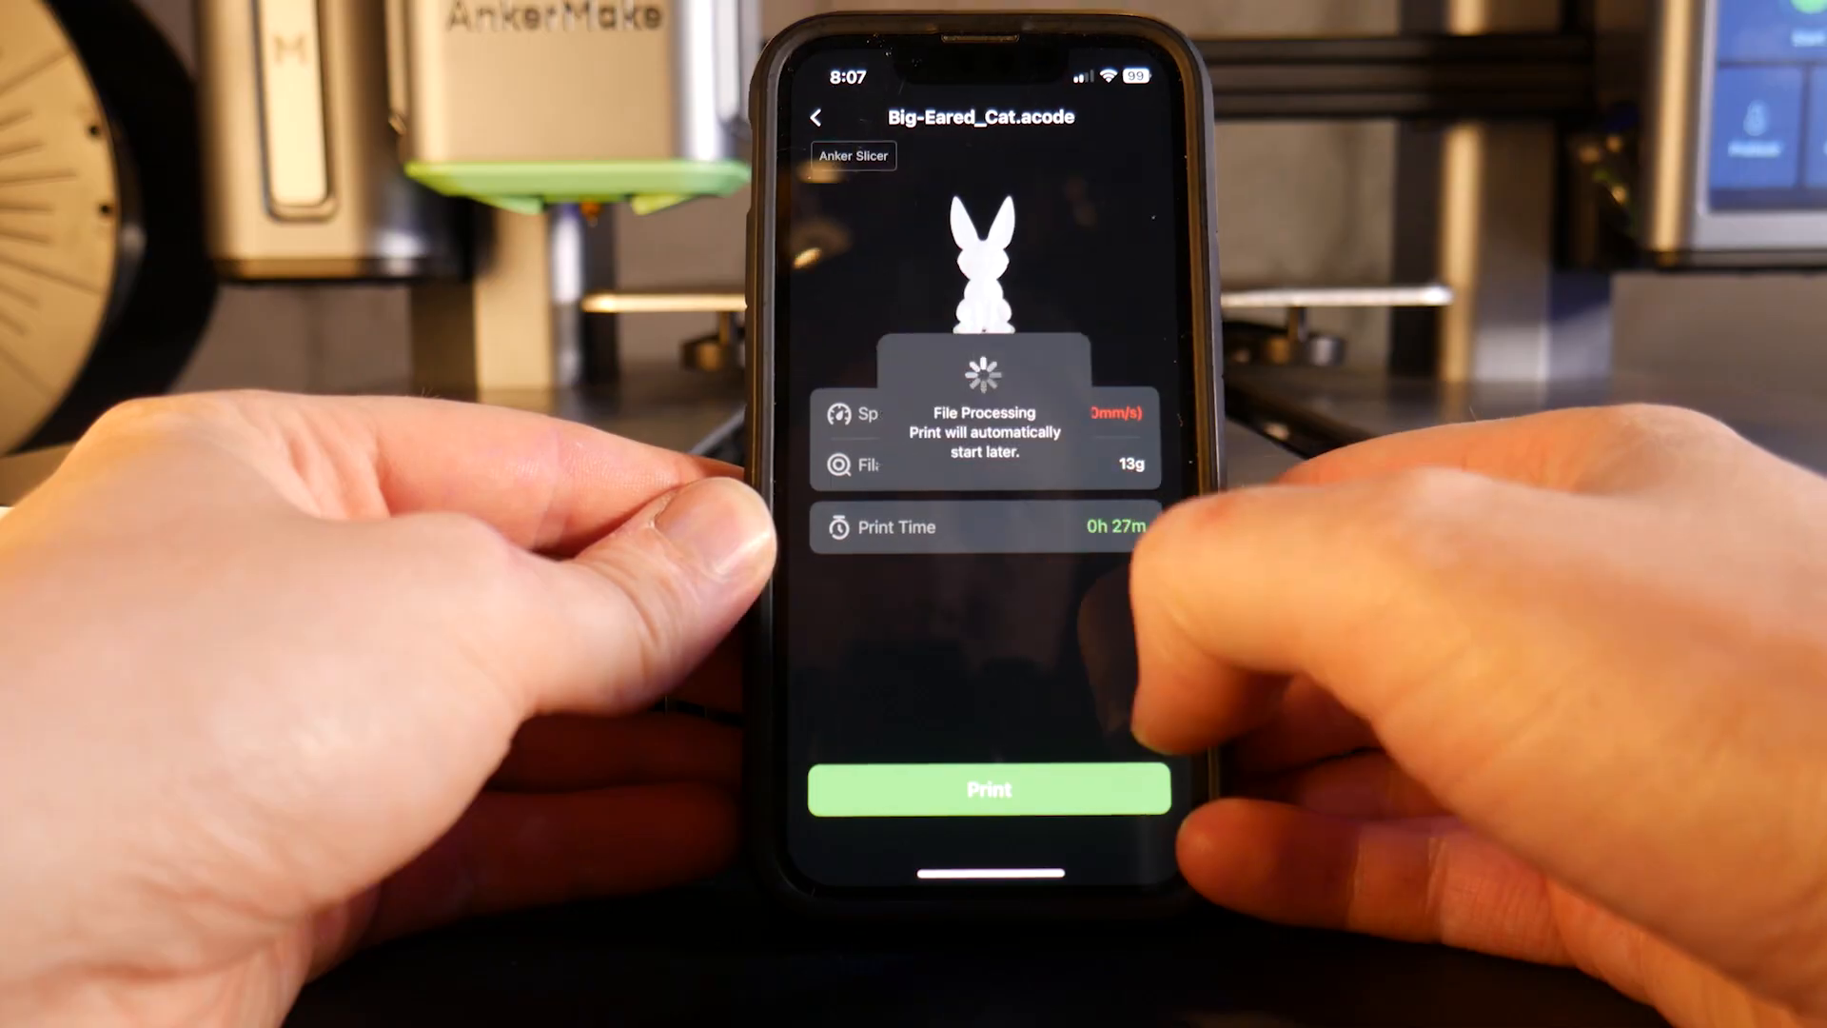